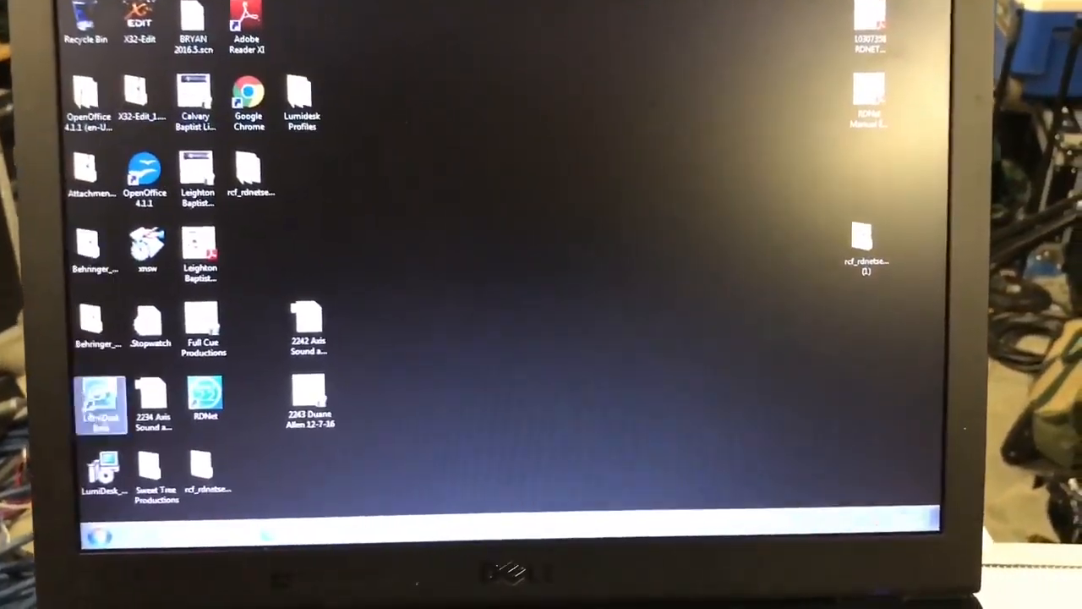
- Launch RDNet 2.2 from its desktop icon and browse the Functions and Go menus
double_click(206, 397)
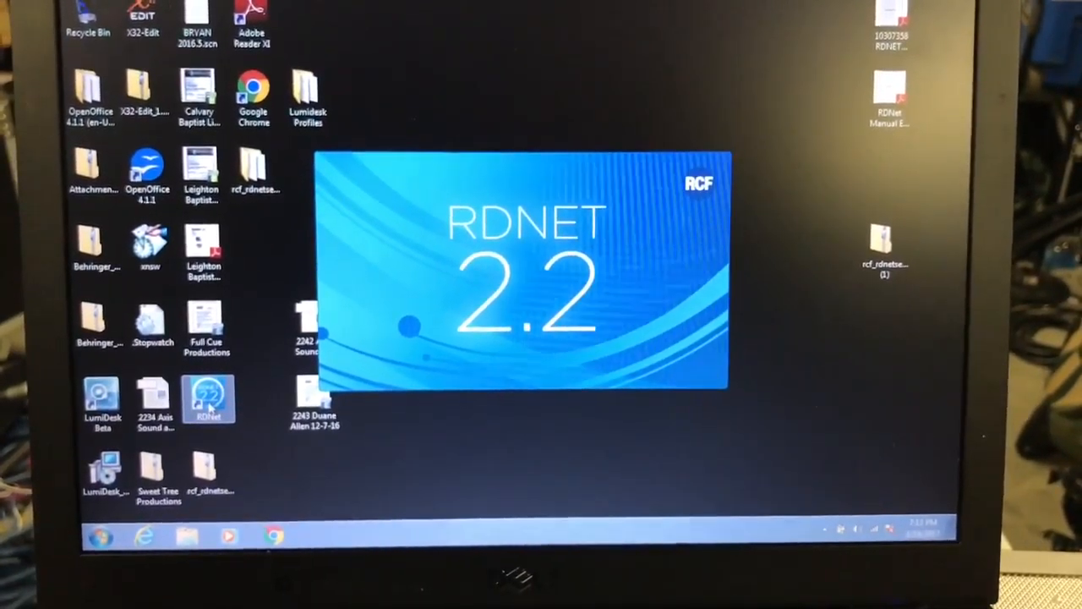
double_click(209, 398)
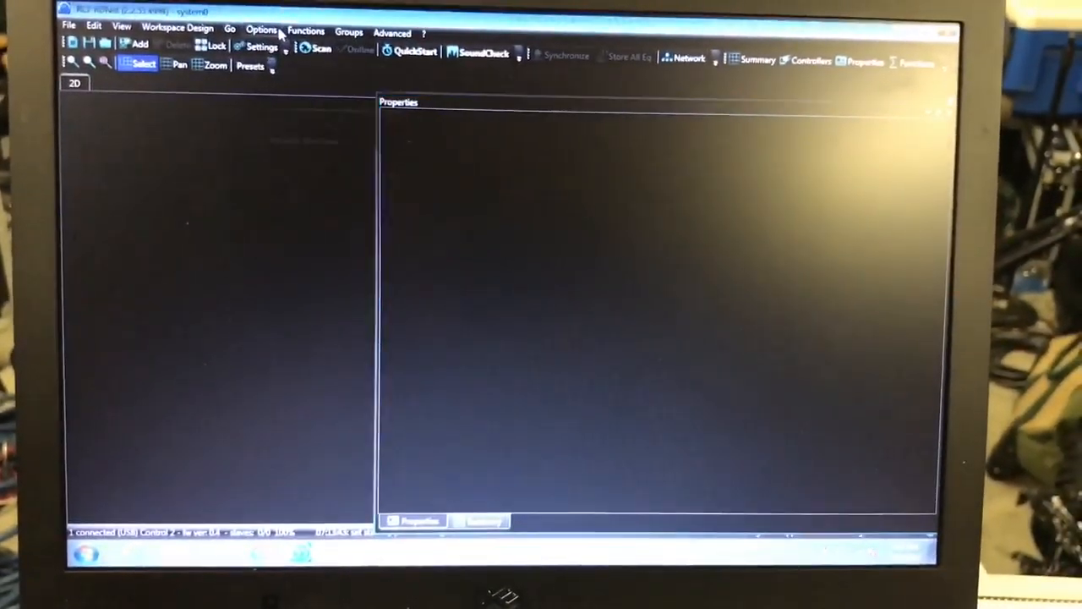
left_click(306, 32)
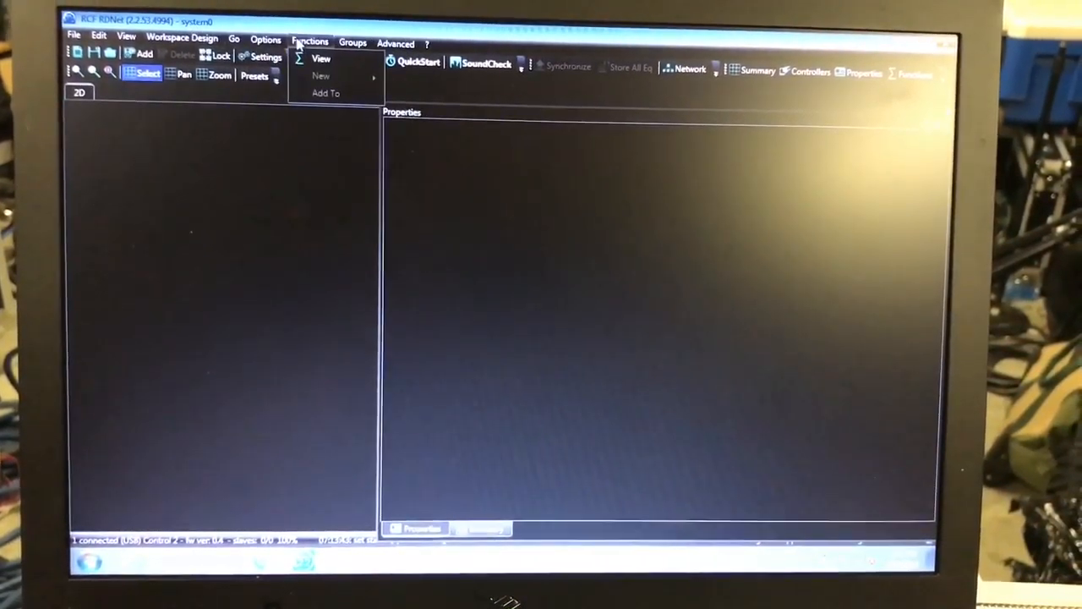
left_click(228, 40)
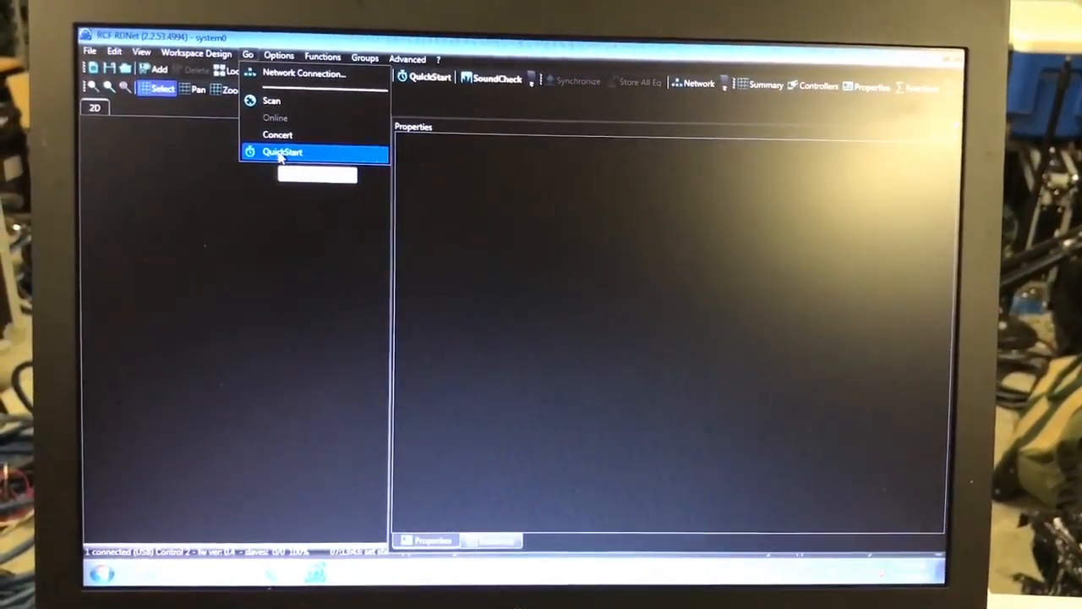
- Run Go > QuickStart to bring 1.1.1 TTL6A, 1.1.2 TTL6A and 1.1.3 SUB9006AS online
left_click(283, 151)
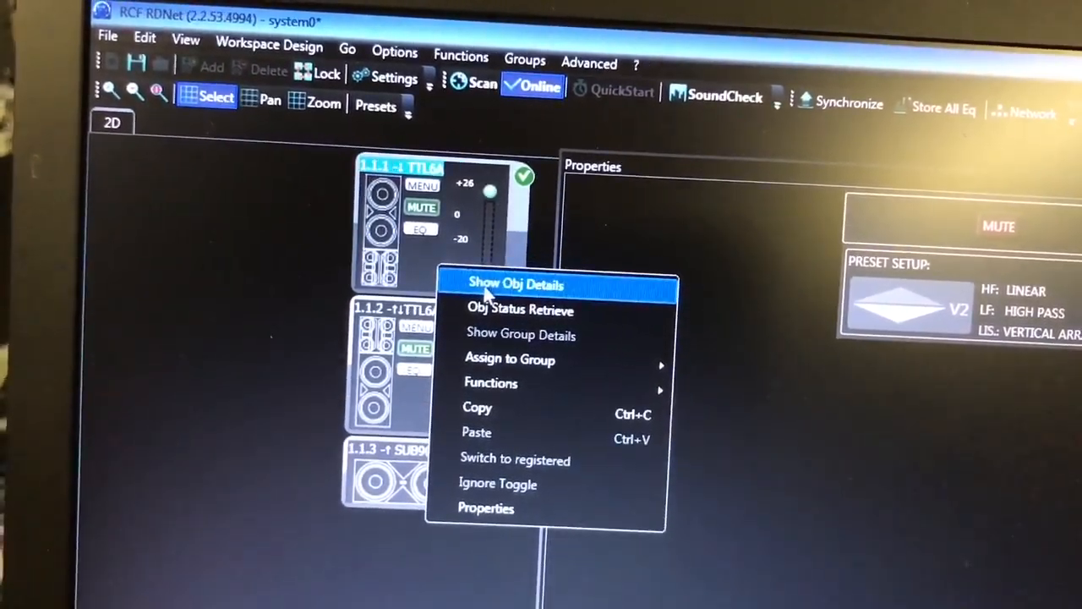
- Open the first TTL6A's detail window, then close it
left_click(514, 284)
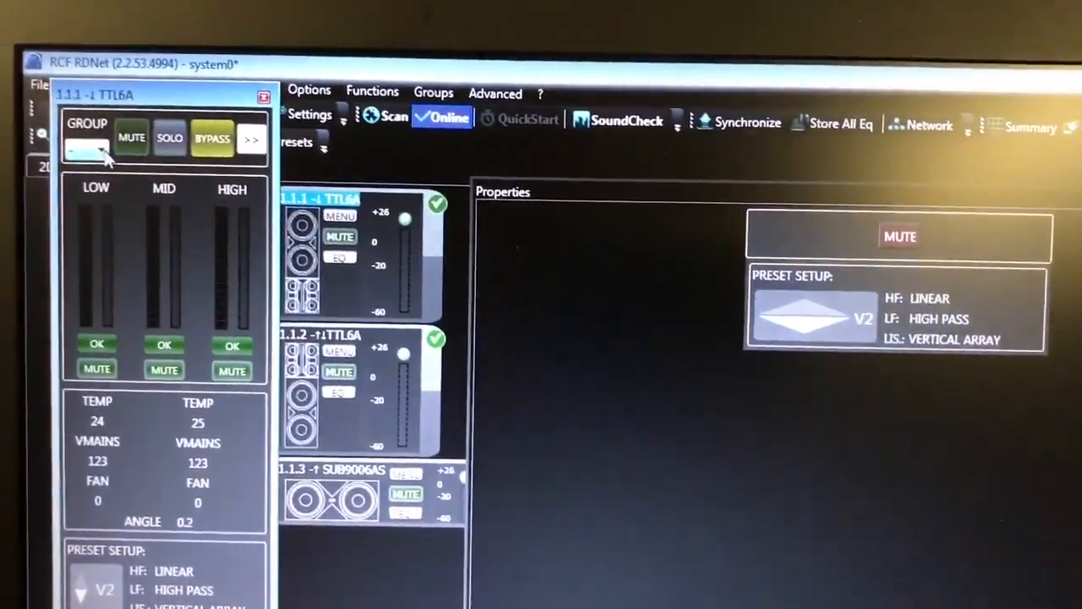
left_click(118, 139)
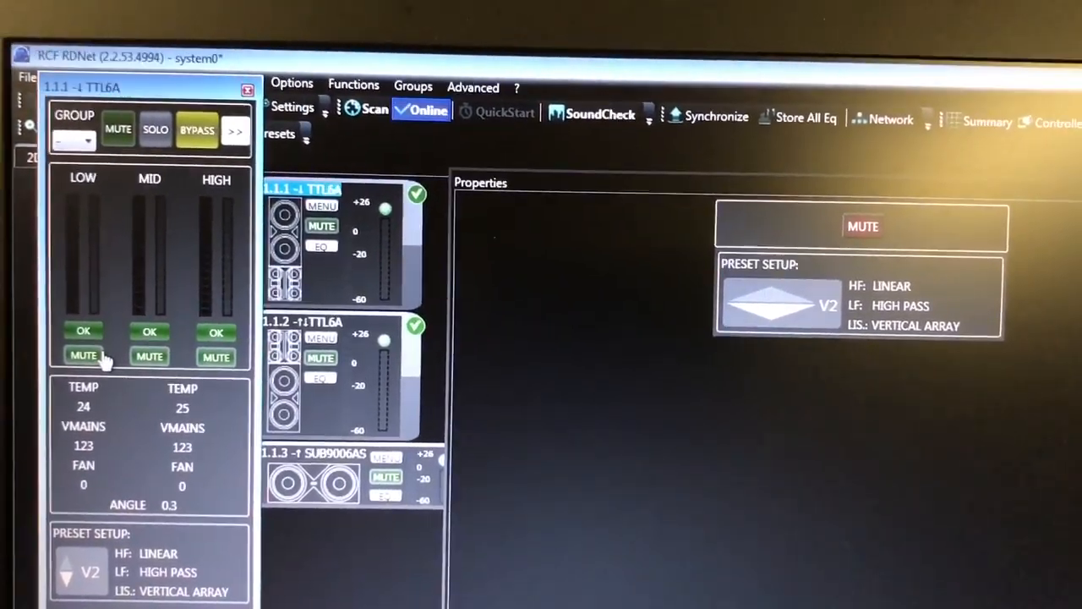
left_click(84, 356)
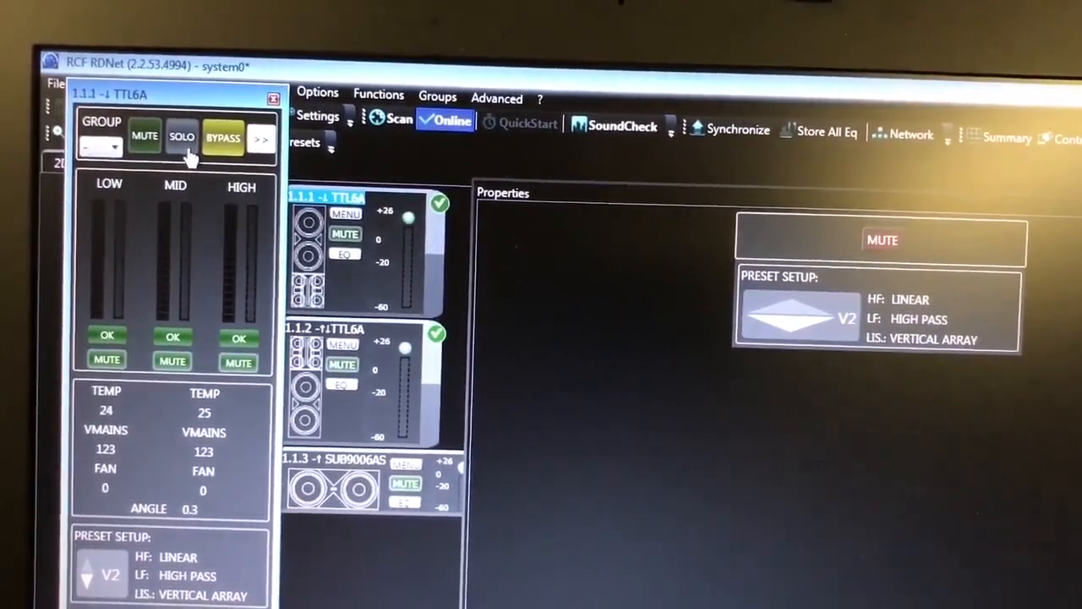
left_click(183, 131)
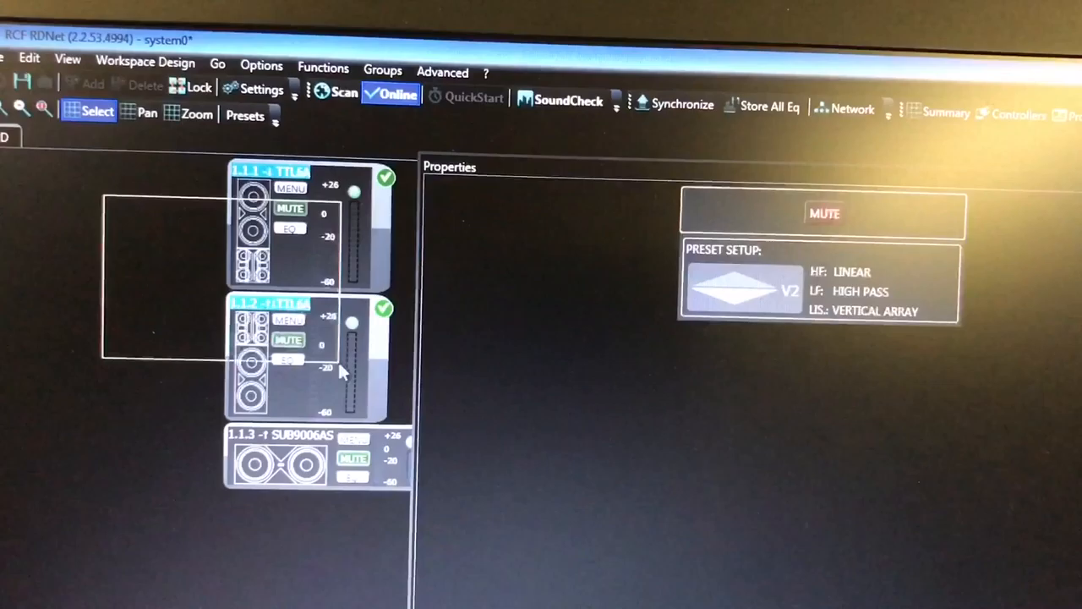
- Show Obj Details for 1.1.2 TTL6A and expand it with >> to the EQ view
right_click(338, 376)
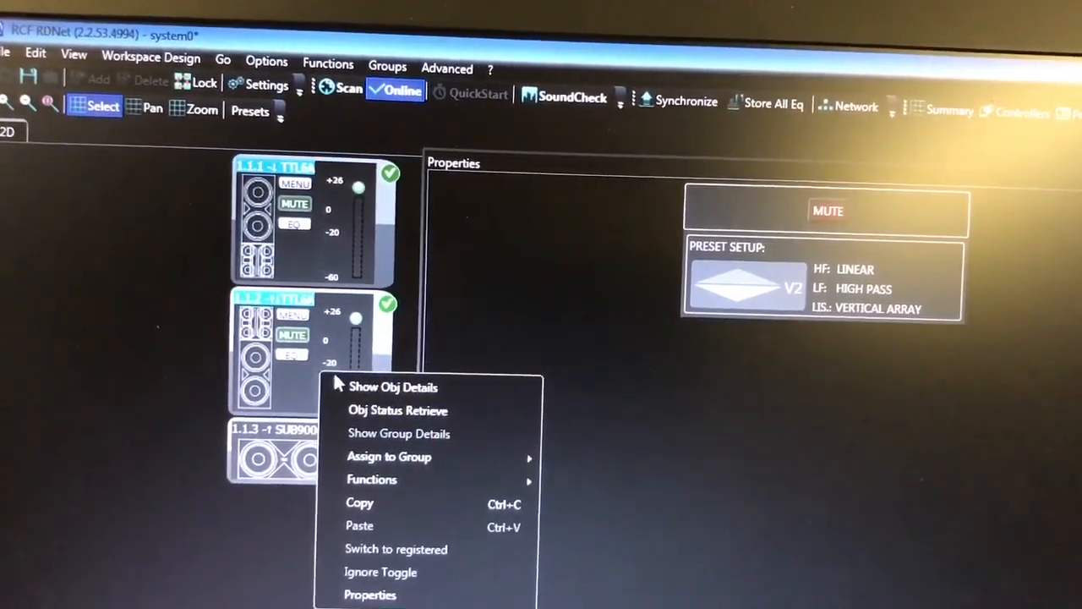
left_click(392, 386)
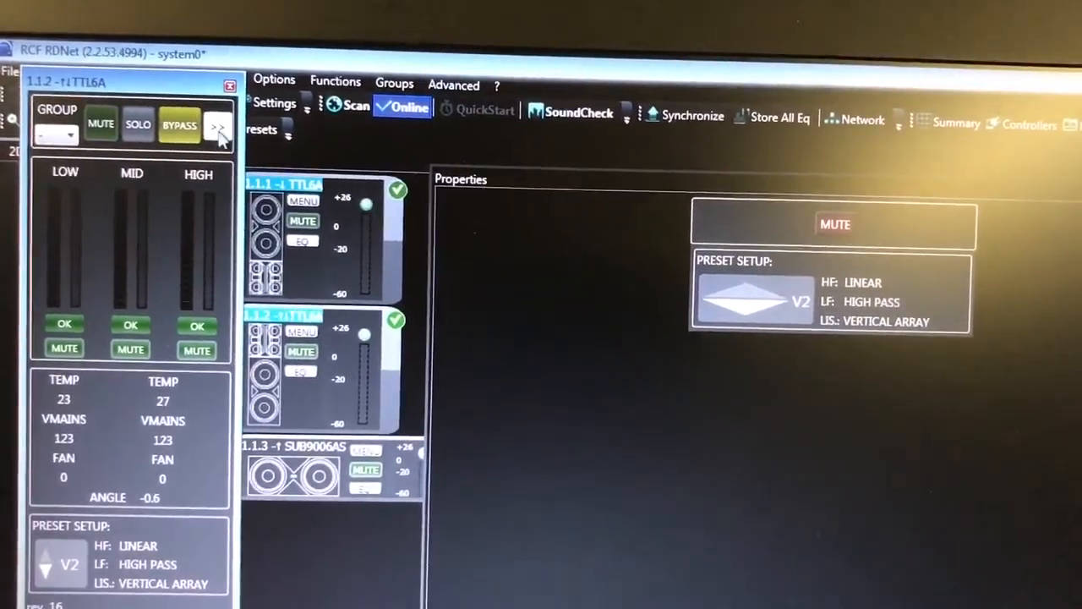
left_click(217, 126)
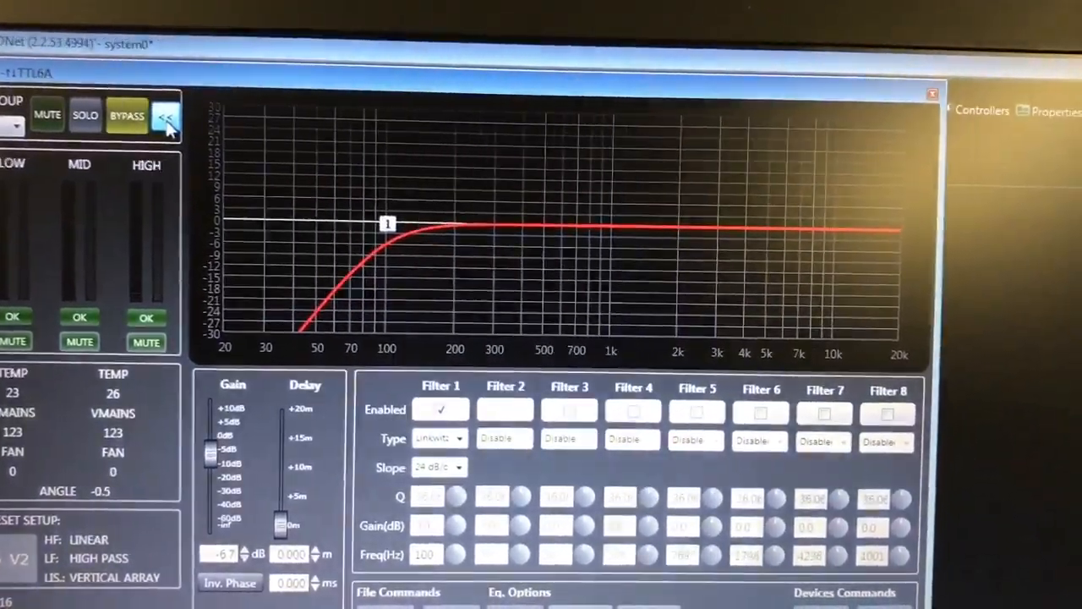
- Select Filter 1 and view its Type options: Disabled, PEQ, Shelving, Butterworth, Linkwitz-Riley, Bessel
left_click(439, 409)
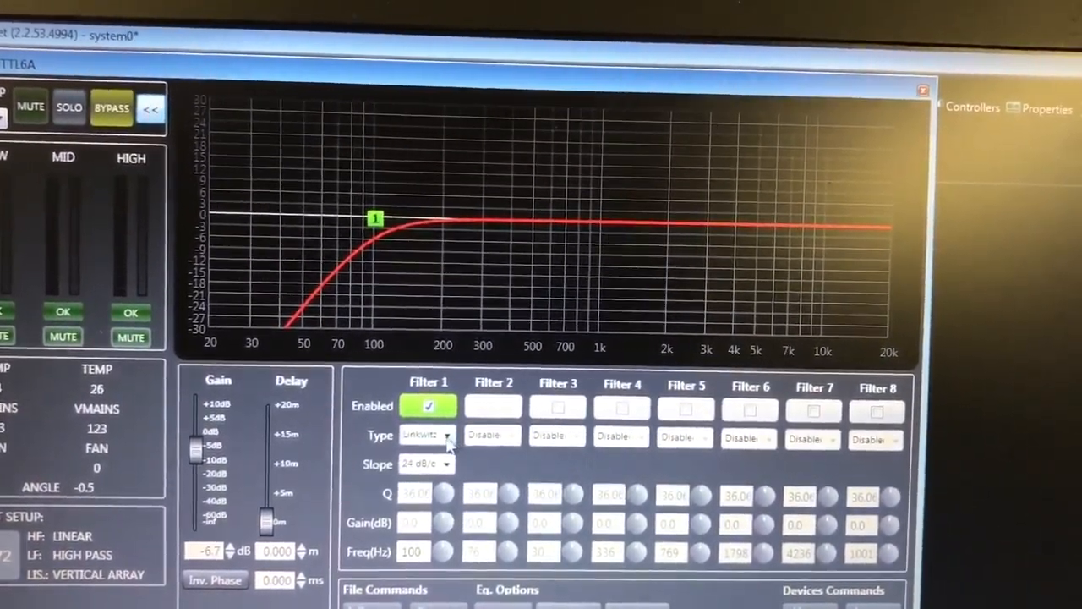
left_click(447, 424)
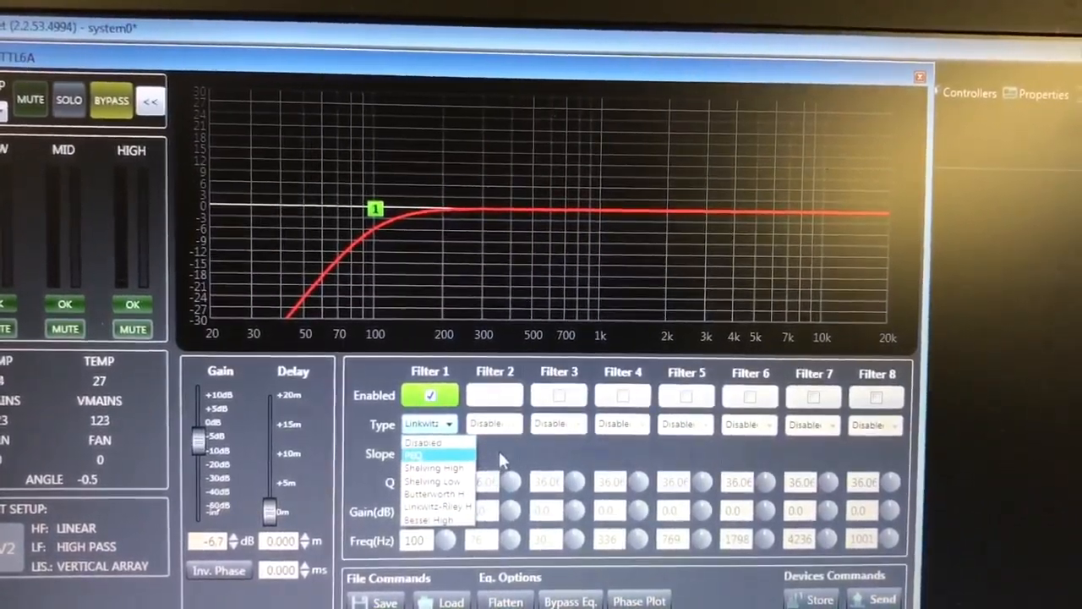
left_click(427, 455)
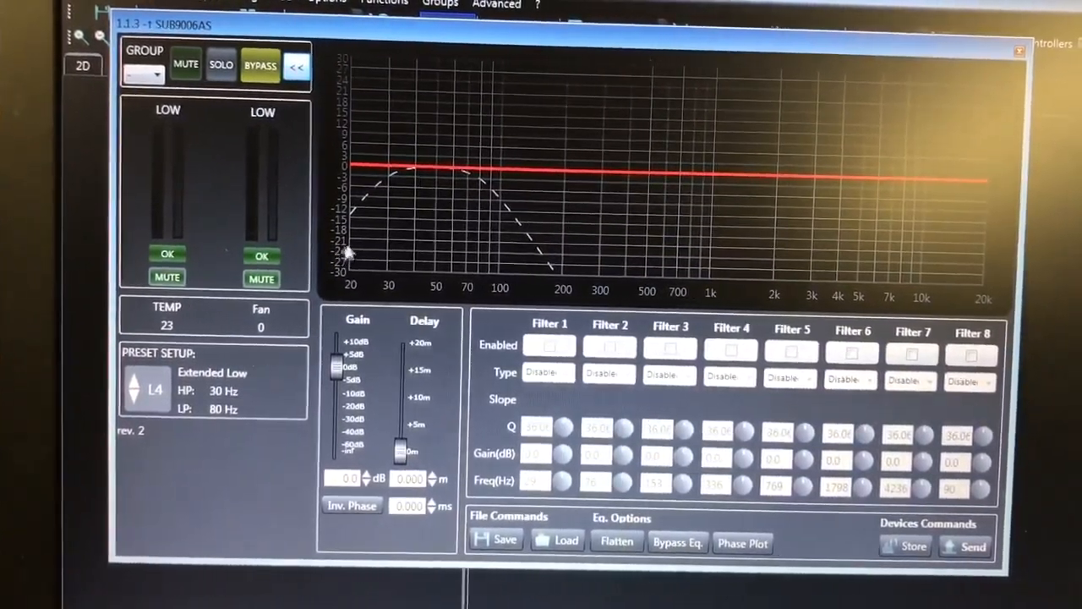
- Open the 1.1.3 SUB9006AS detail window beside both TTL6A windows
left_click(550, 343)
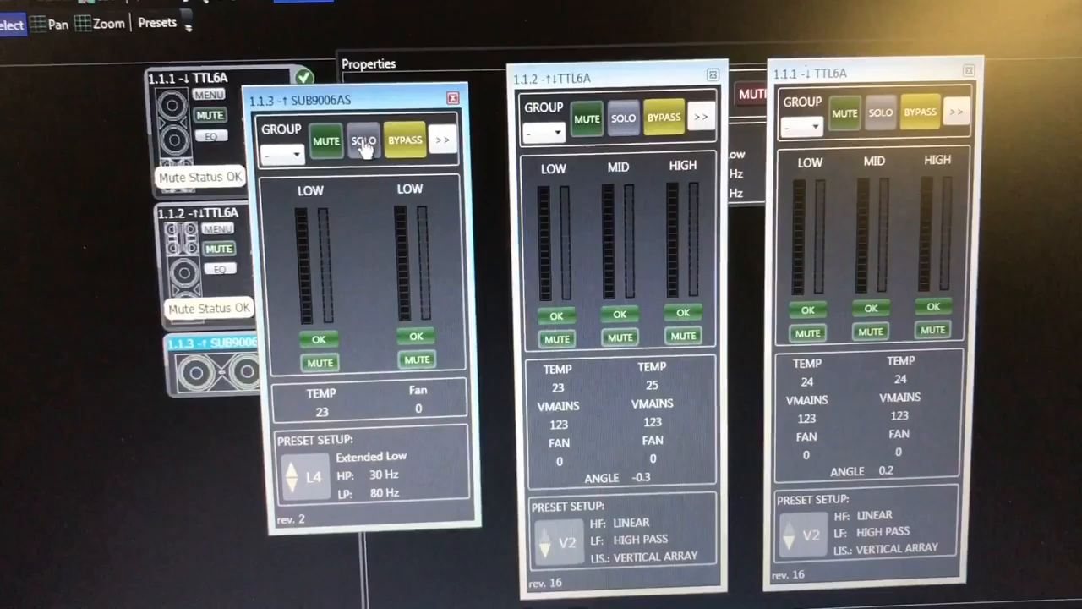
- Solo the SUB9006AS during playback, then close its detail window
left_click(325, 139)
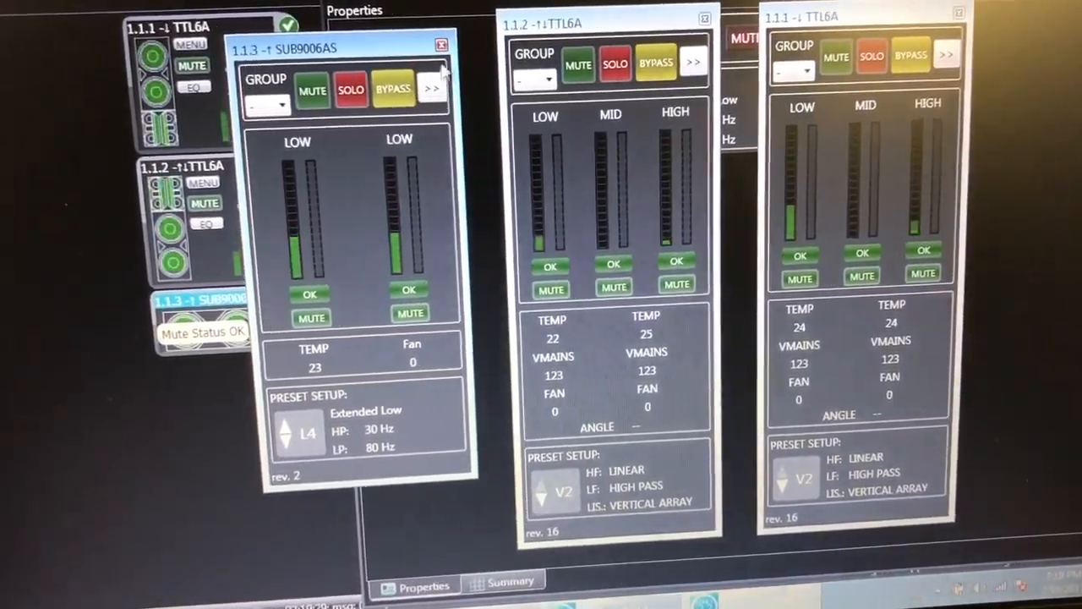
left_click(441, 44)
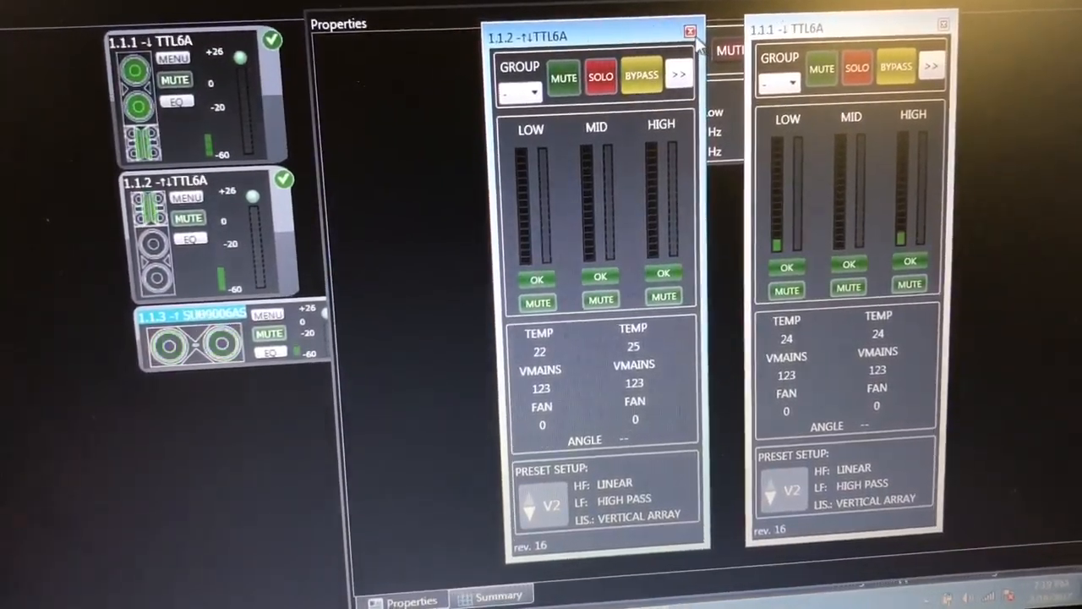